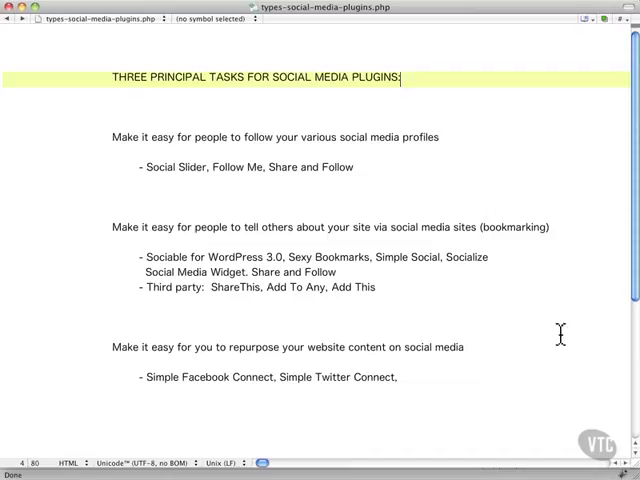
Mark the three-tasks and follow-profile notes, then scroll the Sample Page down to its sharing icons
{"action": "left_click", "coordinate": [455, 138]}
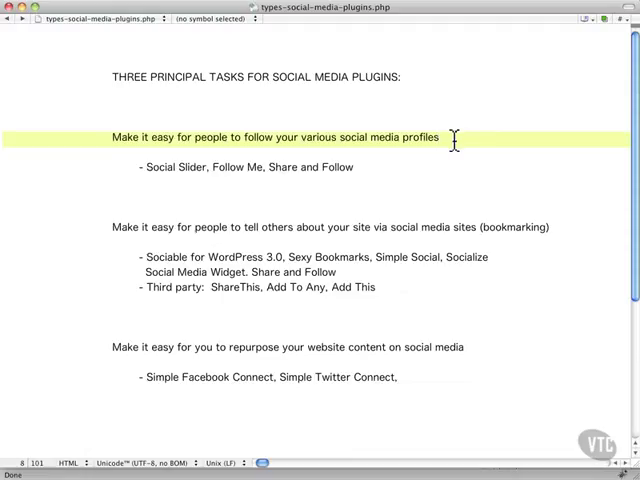
{"action": "left_click", "coordinate": [368, 167]}
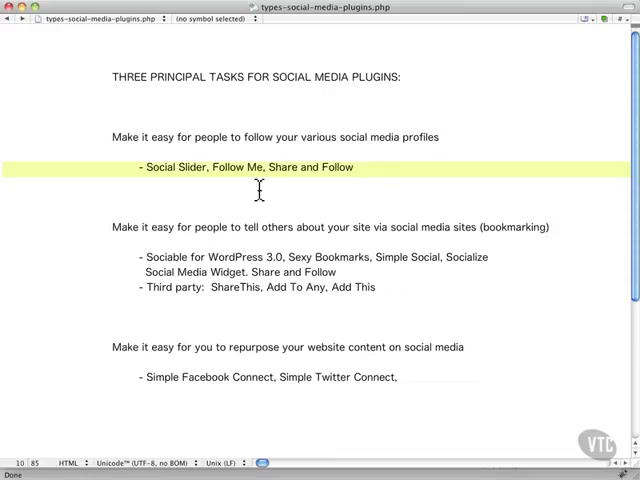
{"action": "mouse_move", "coordinate": [200, 180]}
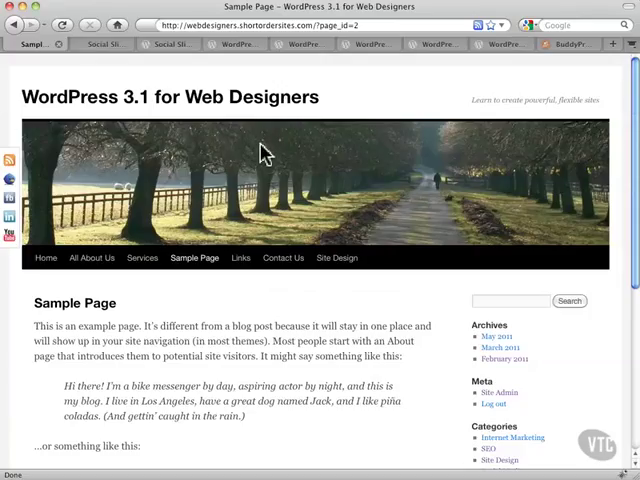
{"action": "mouse_move", "coordinate": [60, 200]}
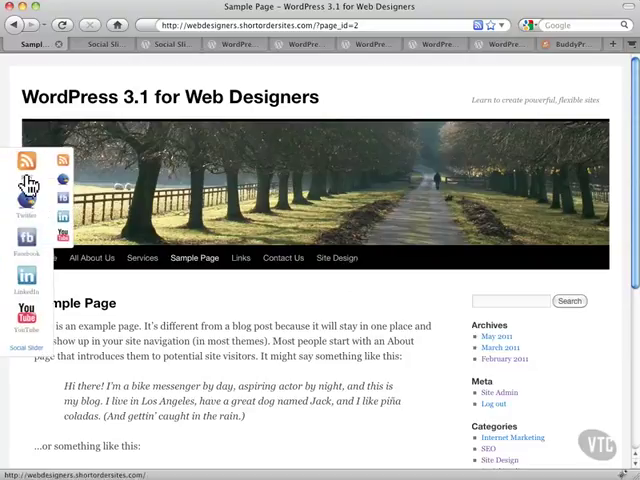
{"action": "mouse_move", "coordinate": [27, 315]}
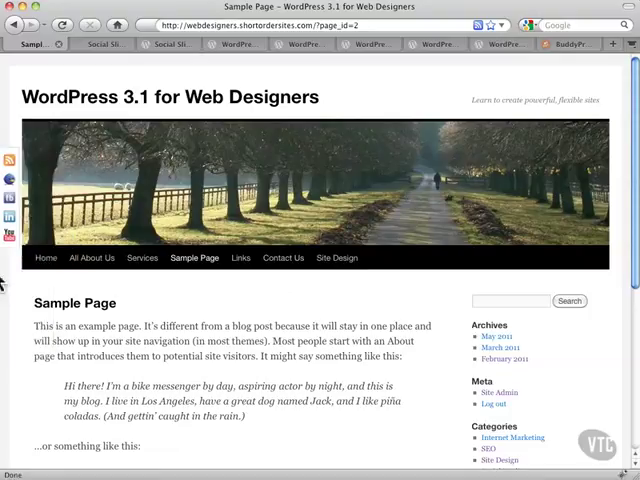
{"action": "mouse_move", "coordinate": [33, 217]}
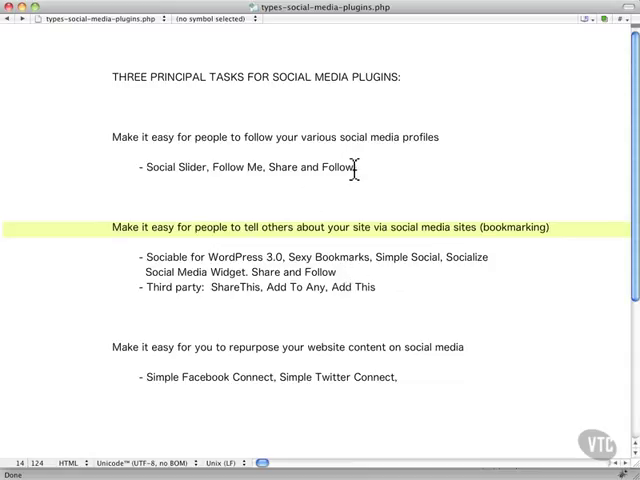
{"action": "left_click", "coordinate": [353, 272]}
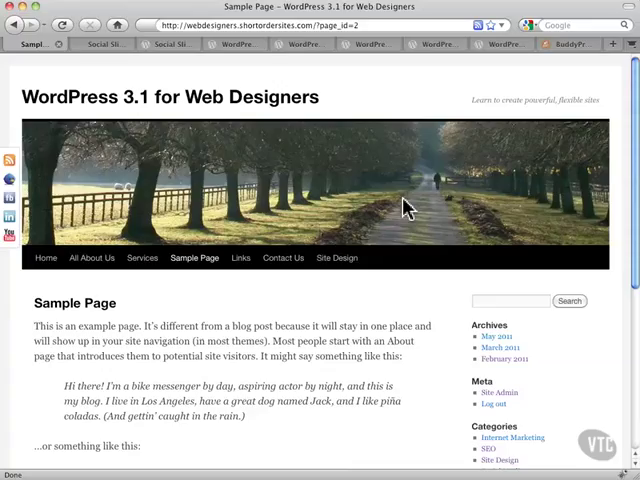
{"action": "scroll", "scroll_direction": "down", "scroll_amount": 3}
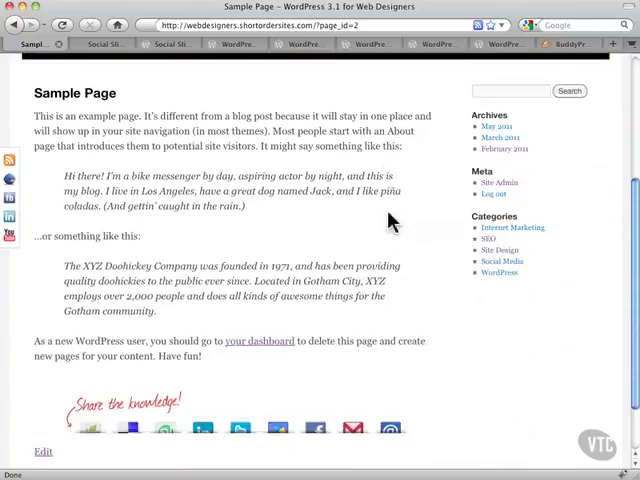
{"action": "scroll", "scroll_direction": "down", "scroll_amount": 3}
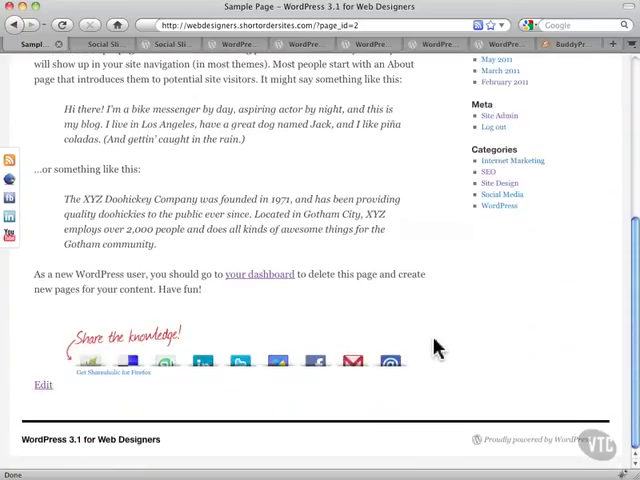
{"action": "mouse_move", "coordinate": [330, 378]}
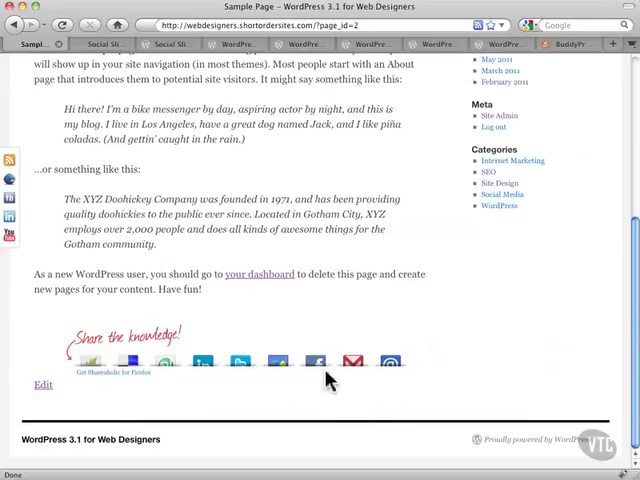
{"action": "mouse_move", "coordinate": [202, 360]}
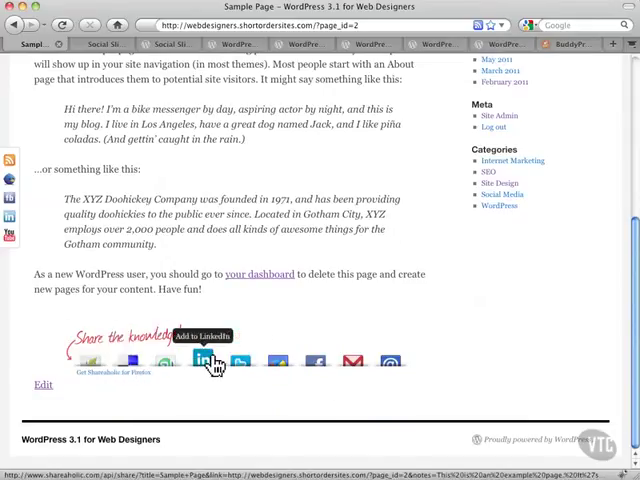
{"action": "mouse_move", "coordinate": [388, 362]}
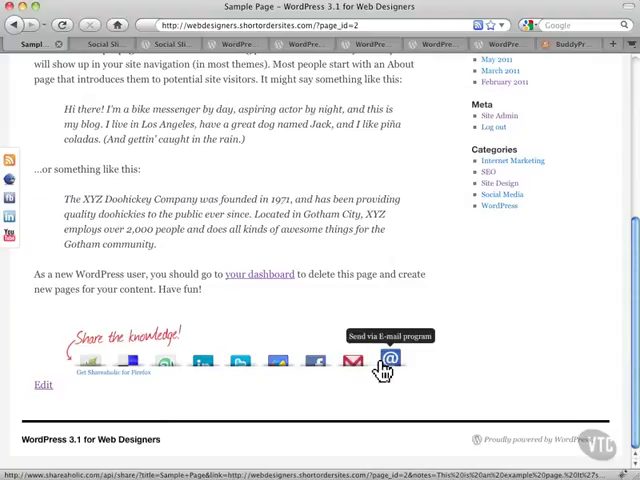
{"action": "mouse_move", "coordinate": [238, 362]}
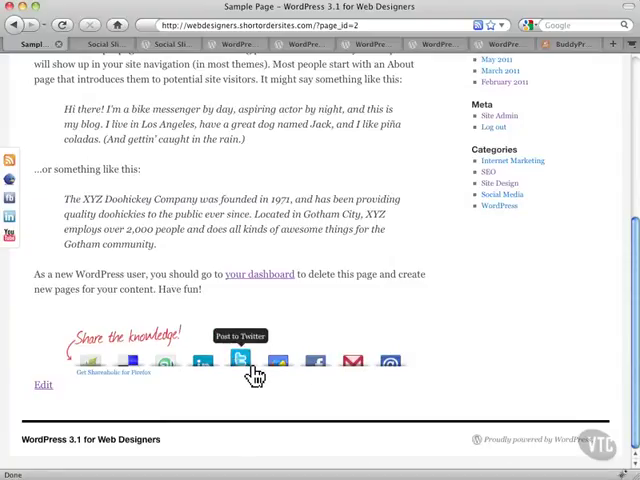
{"action": "mouse_move", "coordinate": [203, 360]}
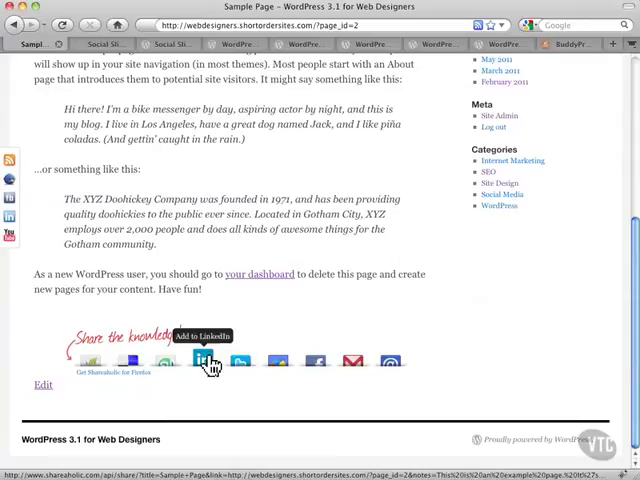
{"action": "mouse_move", "coordinate": [333, 360]}
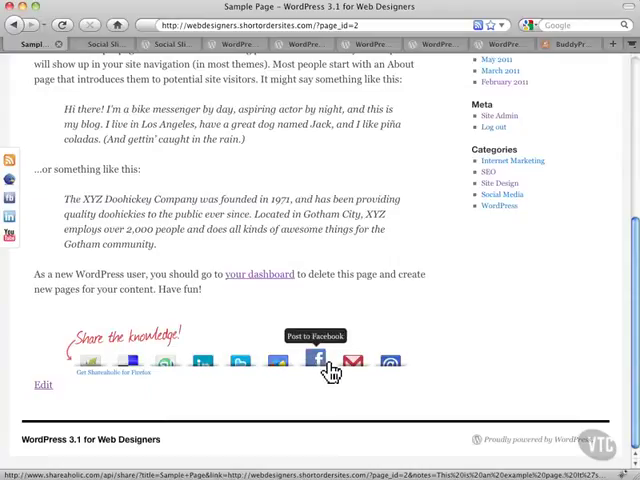
{"action": "mouse_move", "coordinate": [408, 335]}
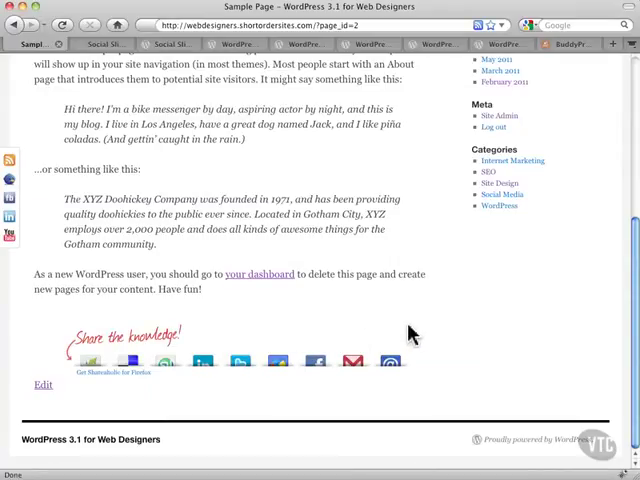
{"action": "mouse_move", "coordinate": [210, 334]}
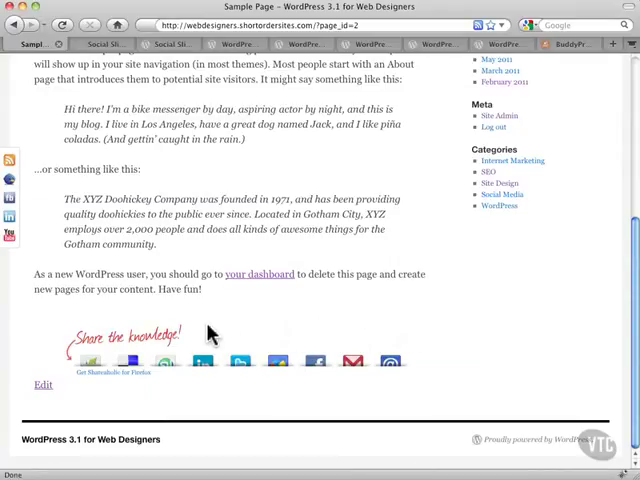
{"action": "mouse_move", "coordinate": [158, 338]}
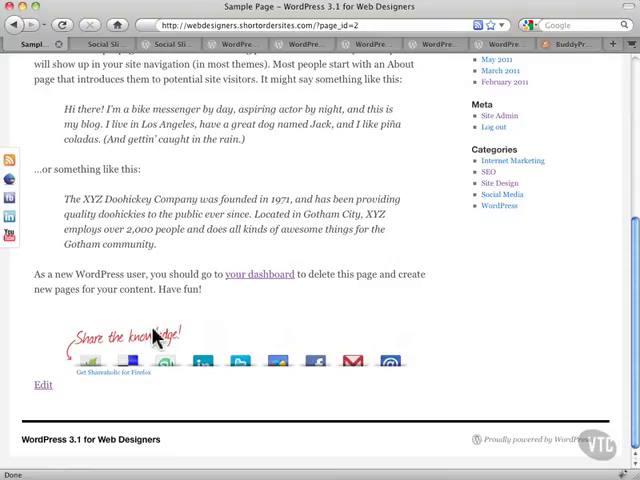
{"action": "mouse_move", "coordinate": [462, 310]}
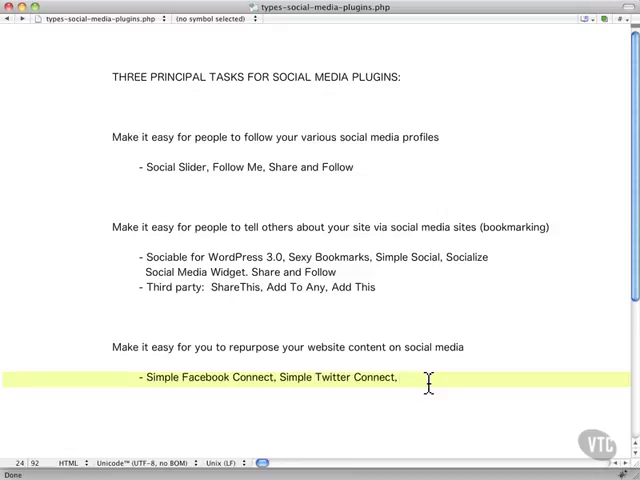
{"action": "left_click", "coordinate": [400, 378]}
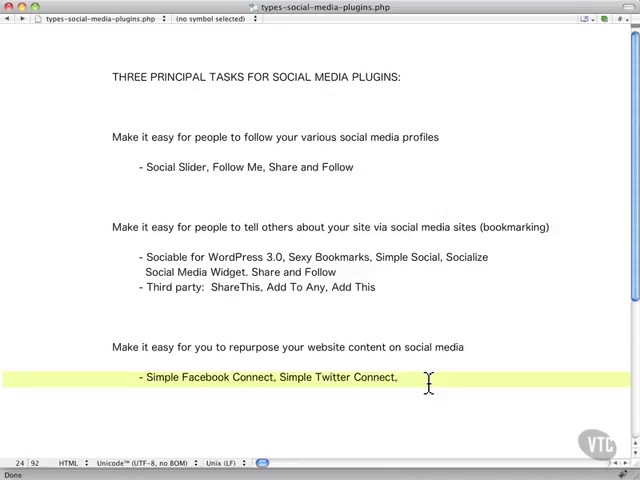
{"action": "mouse_move", "coordinate": [495, 310]}
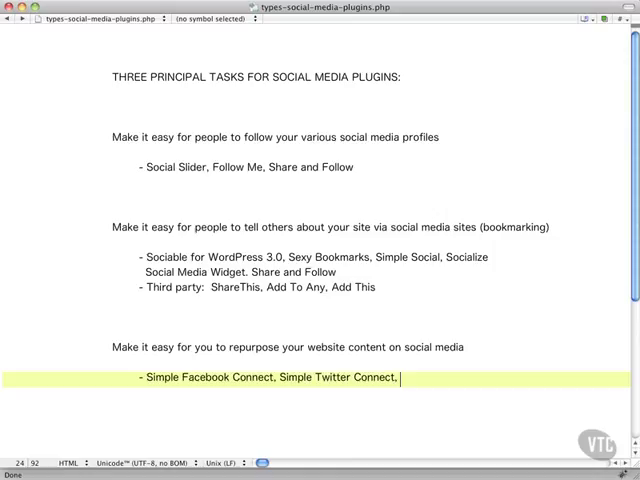
{"action": "left_click", "coordinate": [70, 18]}
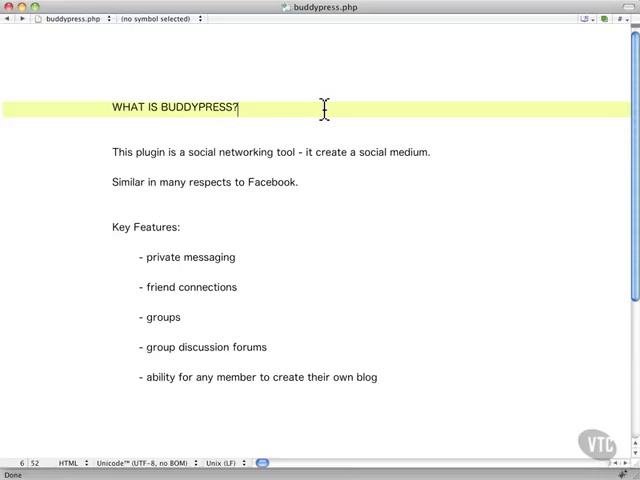
{"action": "left_click", "coordinate": [310, 182]}
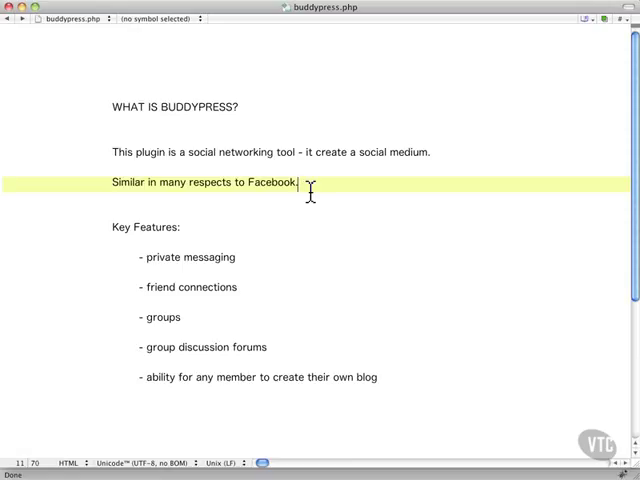
{"action": "mouse_move", "coordinate": [228, 244]}
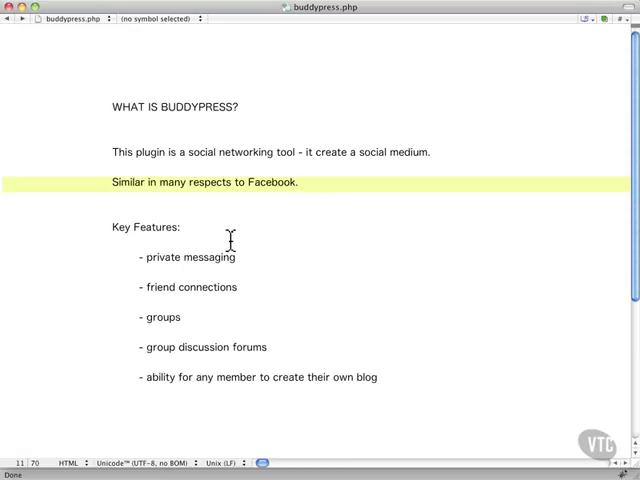
{"action": "left_click", "coordinate": [235, 257]}
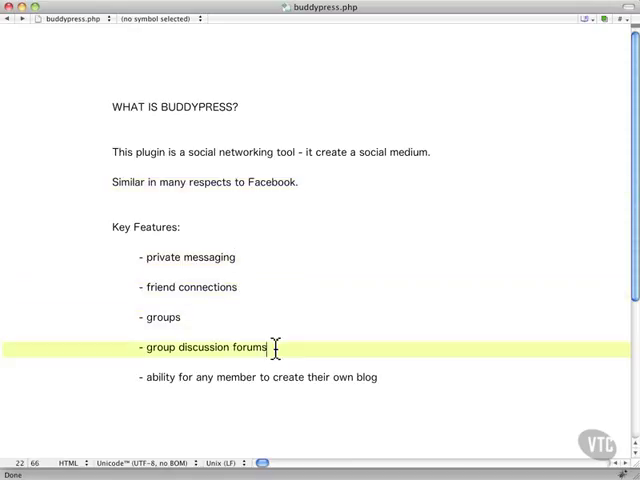
{"action": "left_click", "coordinate": [388, 377]}
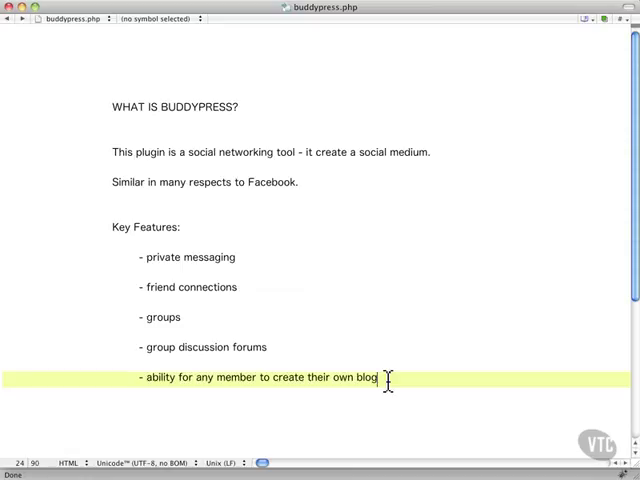
{"action": "mouse_move", "coordinate": [592, 323]}
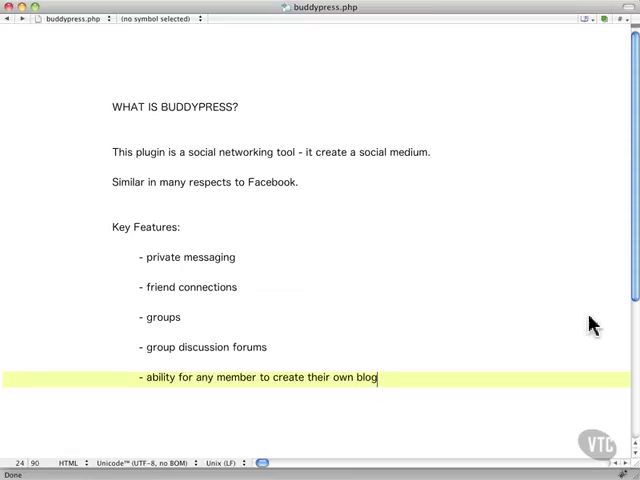